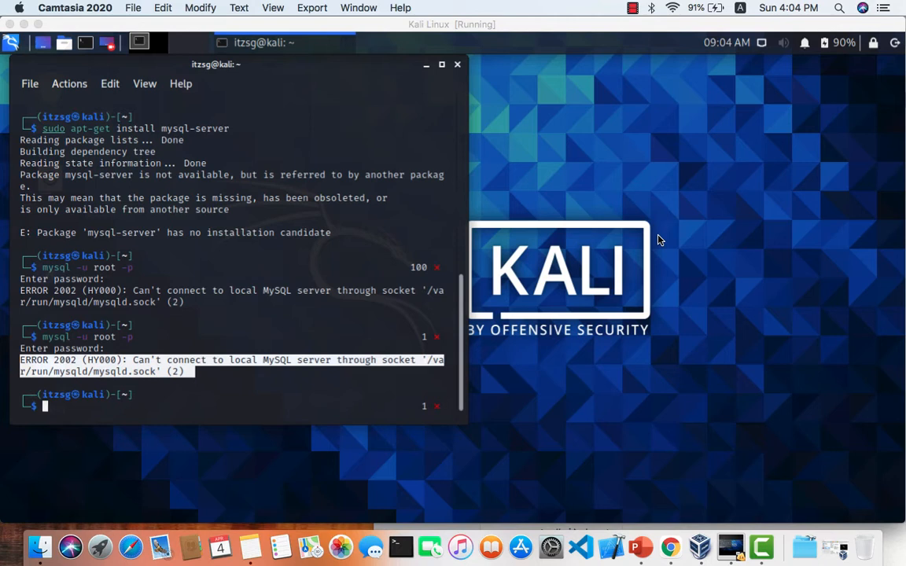
mouse_move(626, 239)
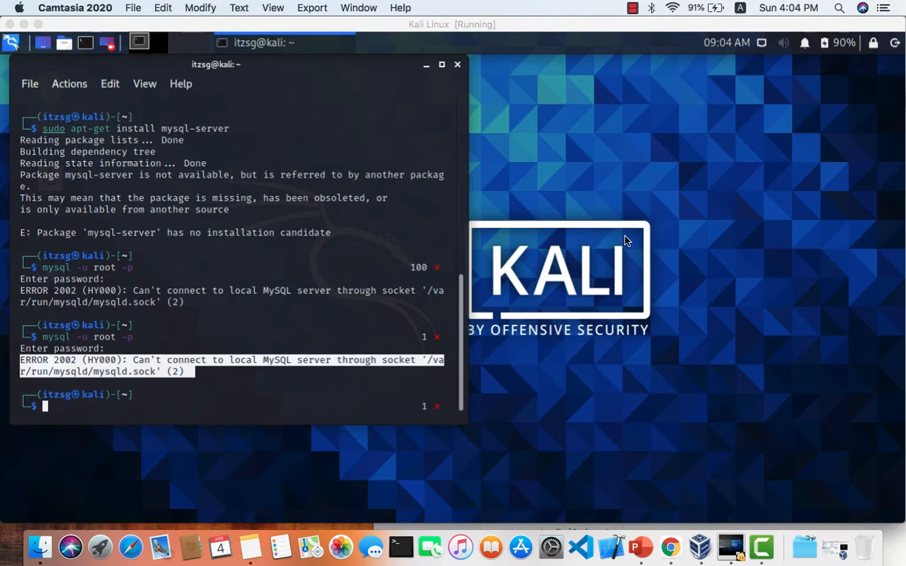
mouse_move(197, 371)
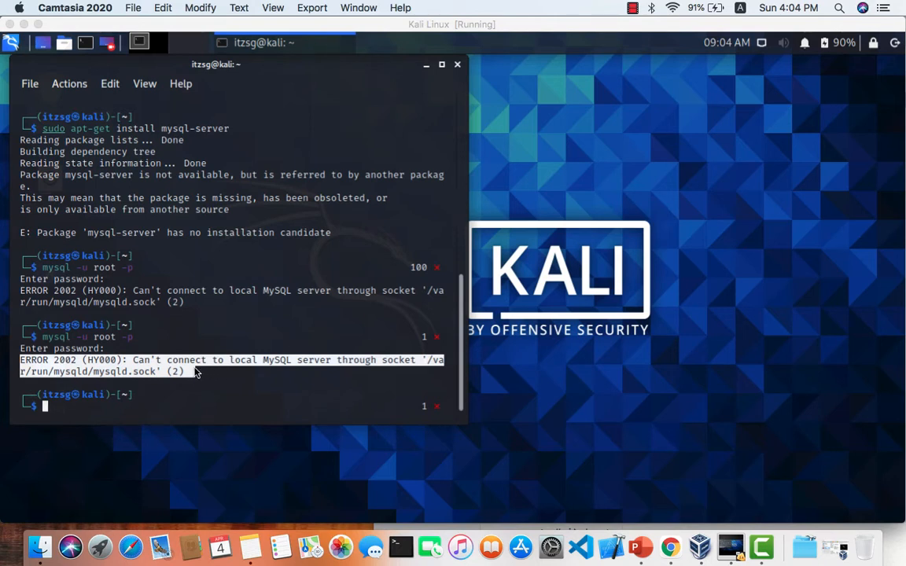
mouse_move(335, 371)
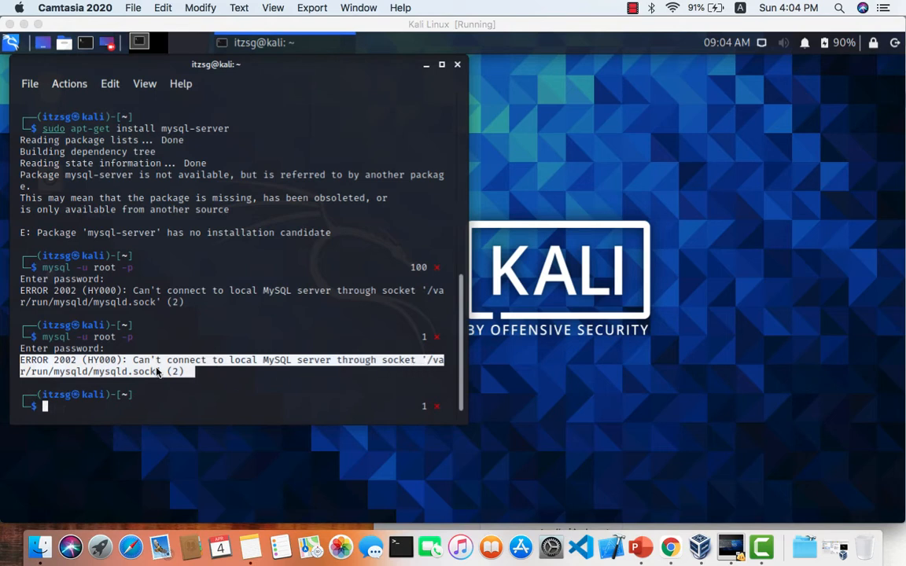
mouse_move(126, 386)
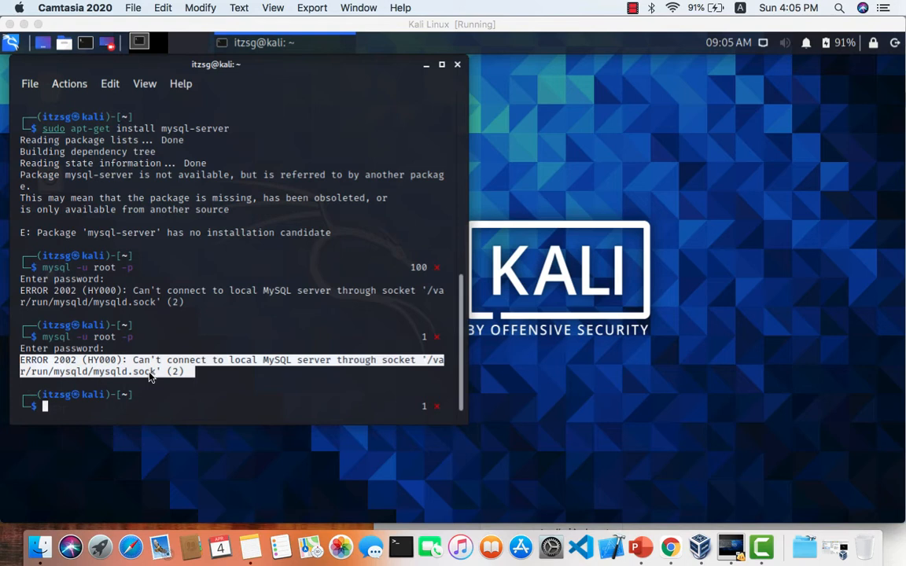
mouse_move(98, 420)
type("sudo apt-get install")
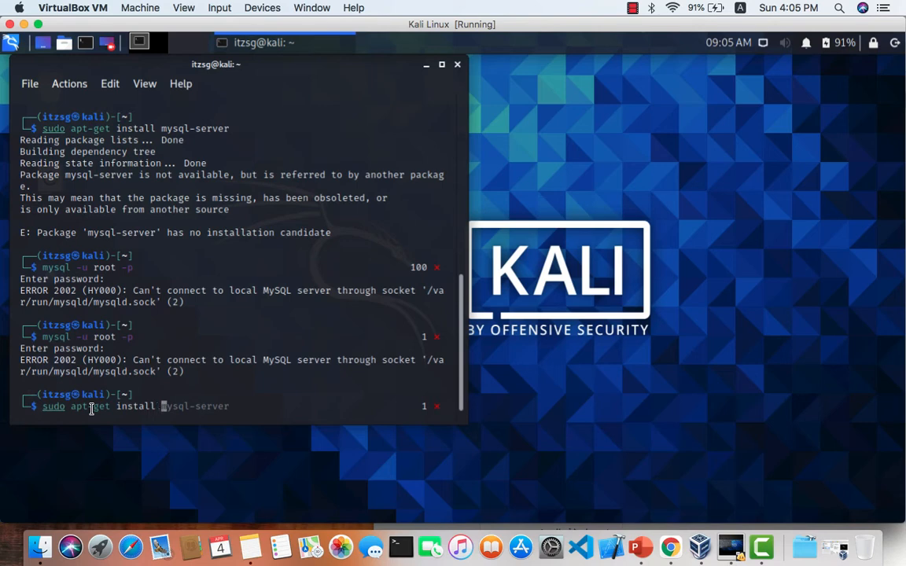
- Run 'sudo apt-get install mysql-server' and get the 'no installation candidate' error
key("Return")
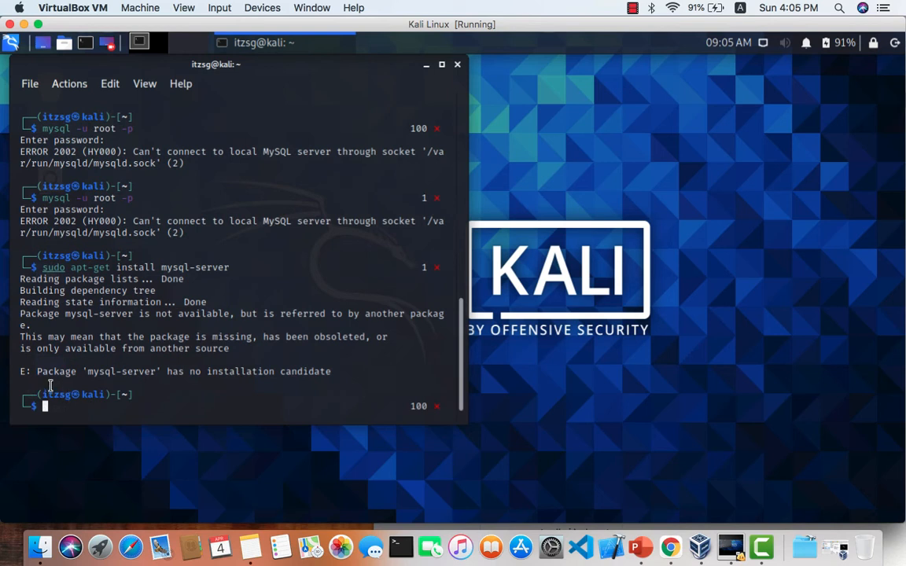
mouse_move(129, 372)
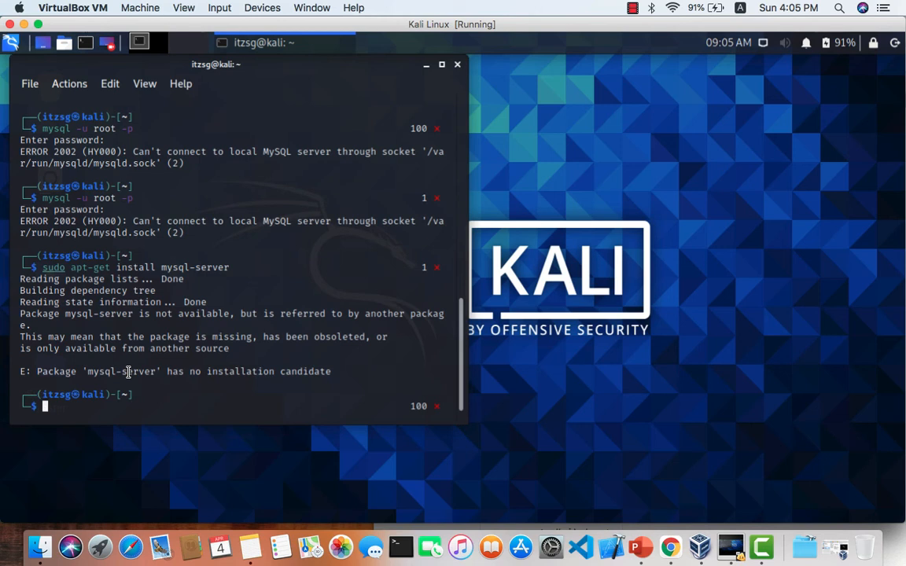
left_click(634, 8)
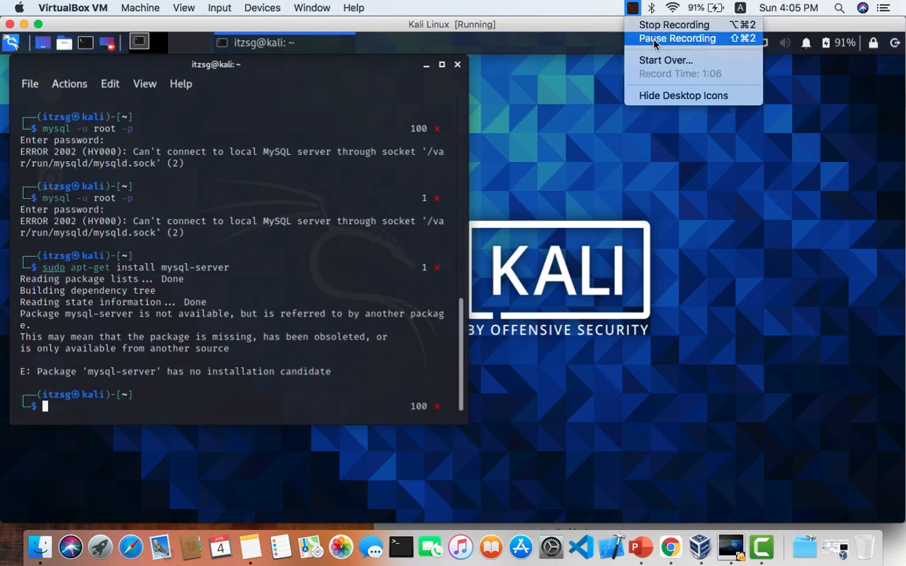